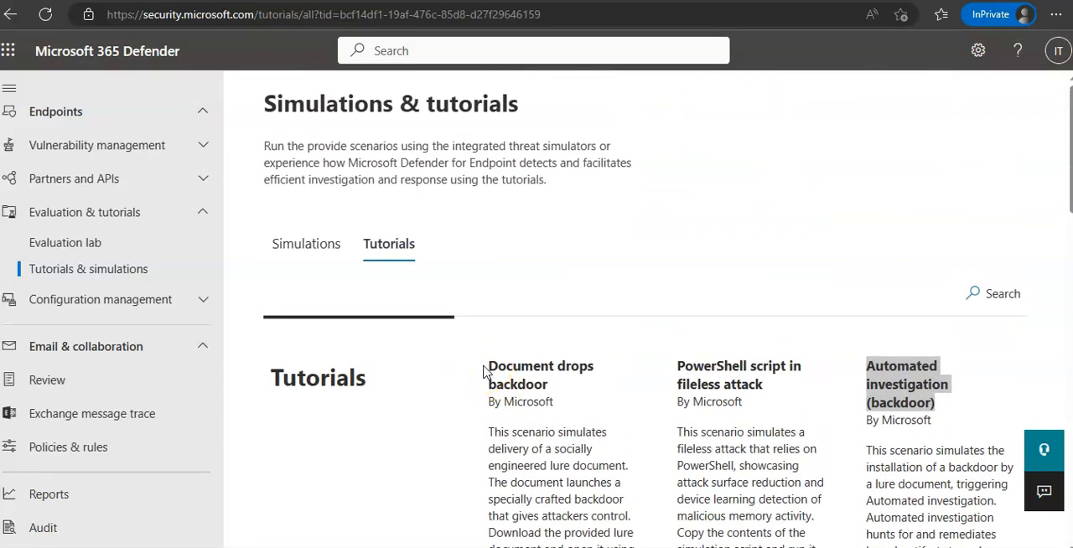
# Open the Evaluation lab device list showing testmachine3 setting up beside two deleted devices.
pyautogui.scroll(-3)
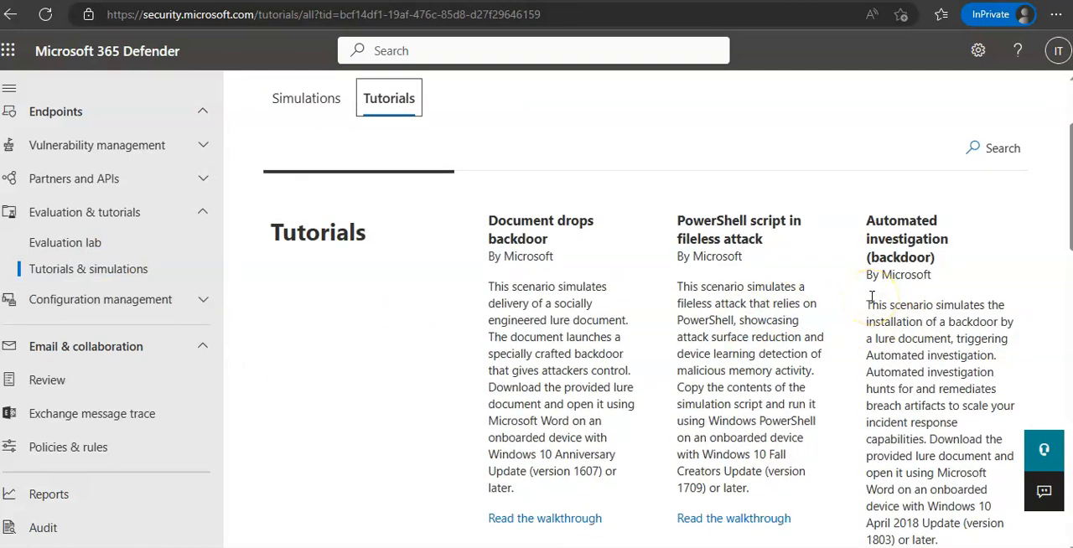
pyautogui.scroll(-3)
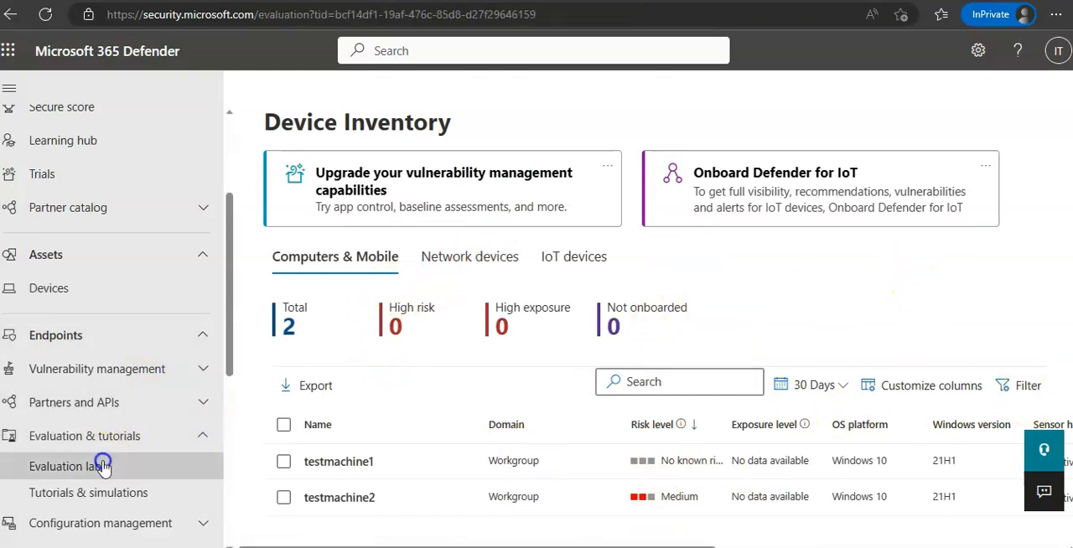
pyautogui.click(68, 466)
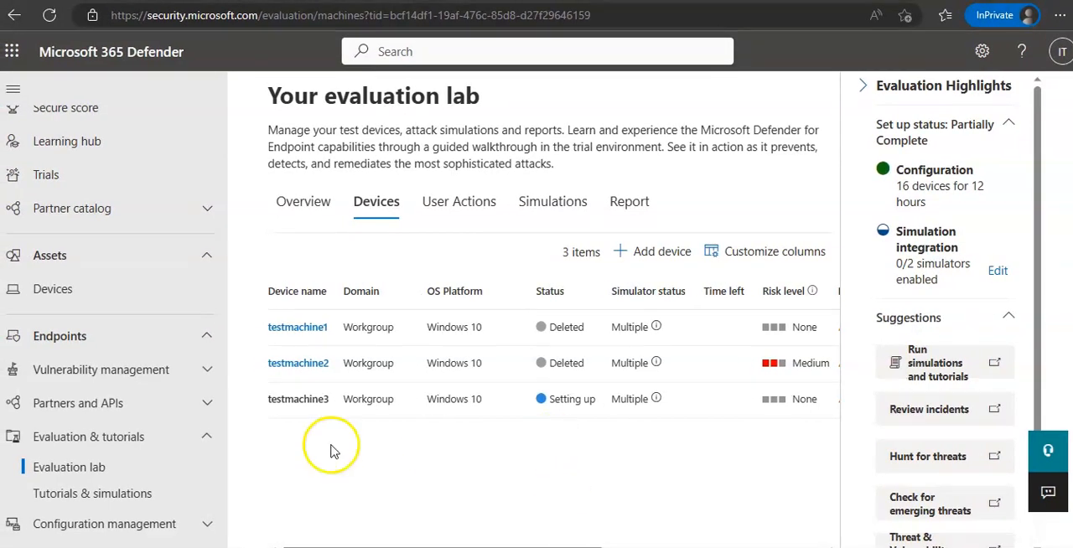
pyautogui.click(944, 15)
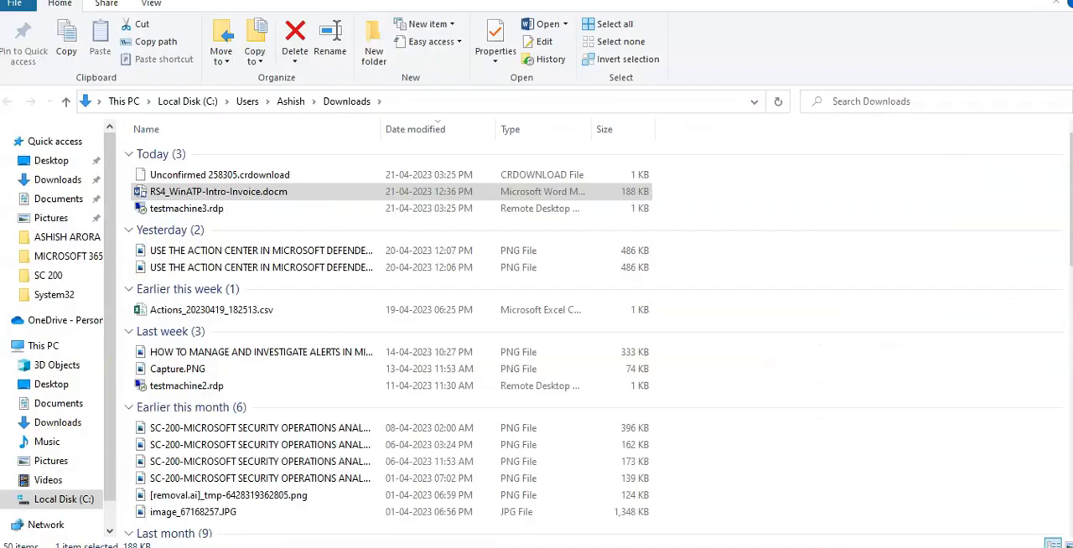
# Bring up the right-click menu on RS4_WinATP-Intro-Invoice.docm in Downloads to copy it.
pyautogui.rightClick(218, 191)
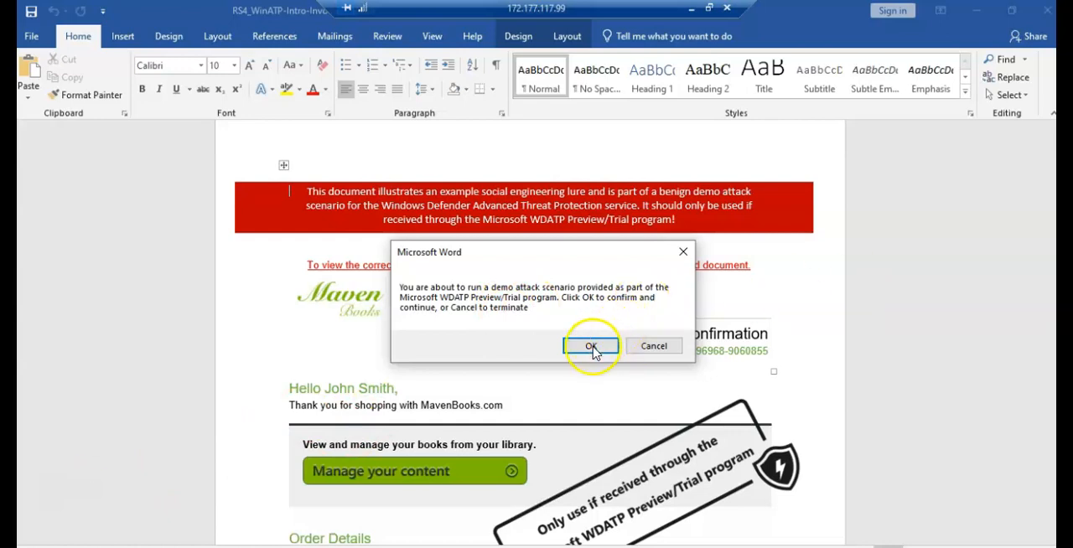
# Confirm the Microsoft Word demo attack prompt with OK.
pyautogui.click(590, 347)
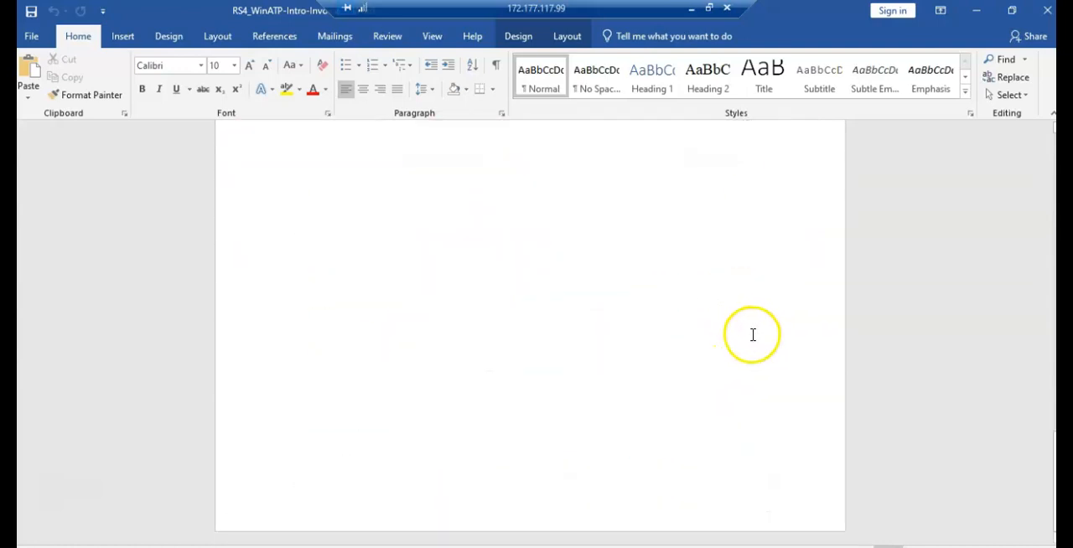
pyautogui.moveTo(745, 325)
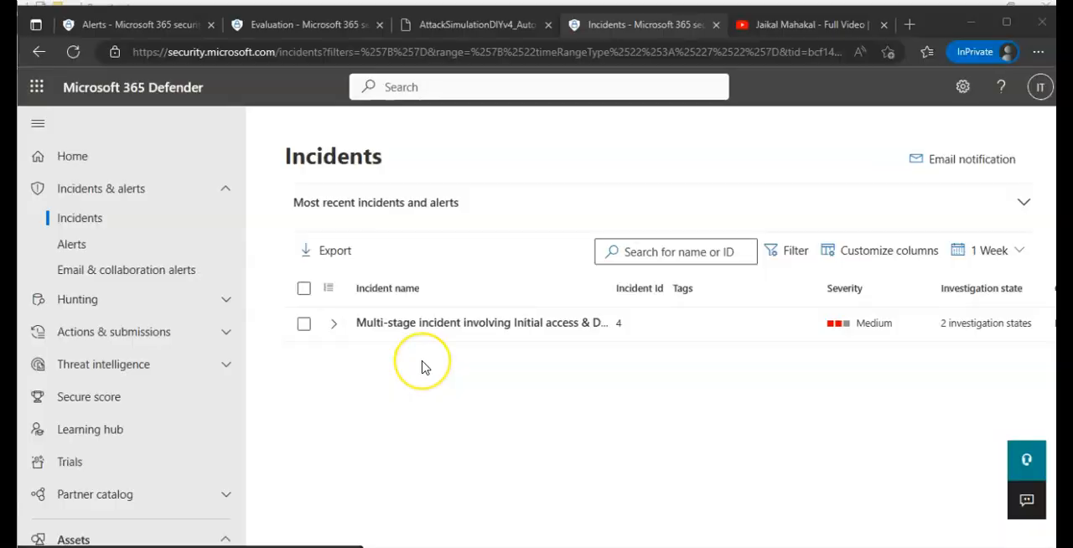
pyautogui.moveTo(98, 160)
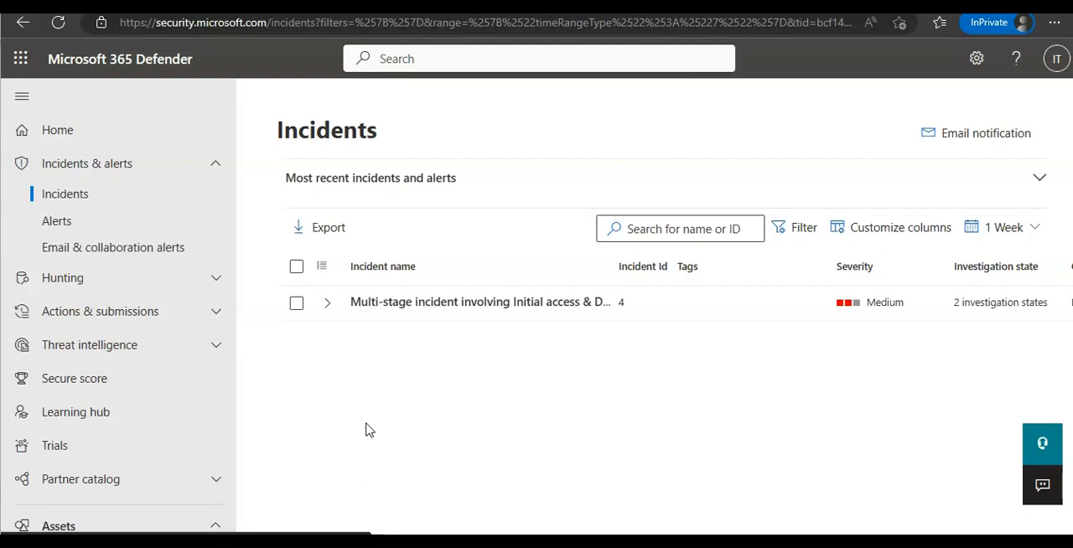
# Open the Alerts queue under Incidents & alerts to view the new medium-severity detections.
pyautogui.click(56, 220)
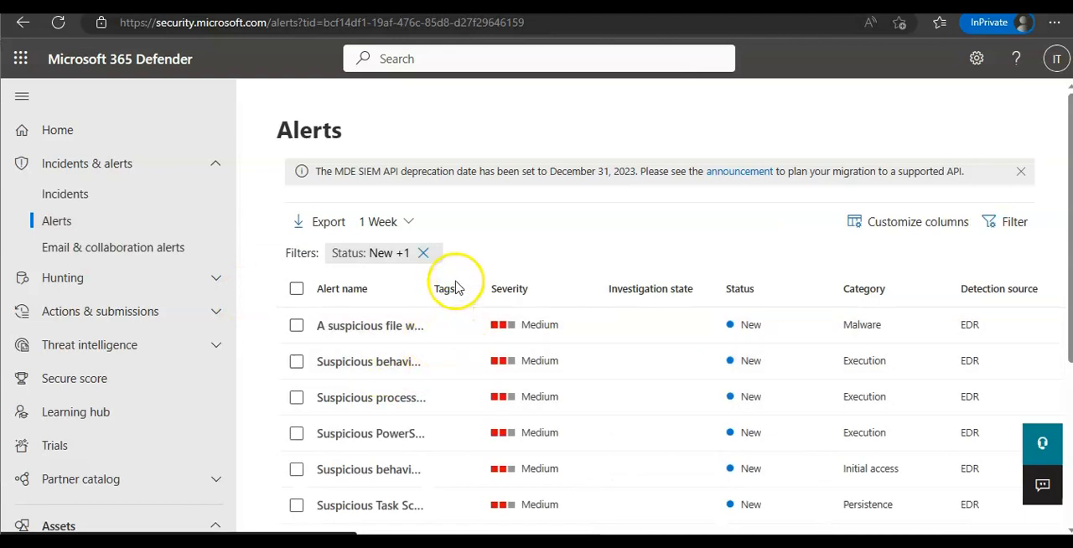
# Open the Suspicious PowerShell command line alert's story and details pane.
pyautogui.click(370, 325)
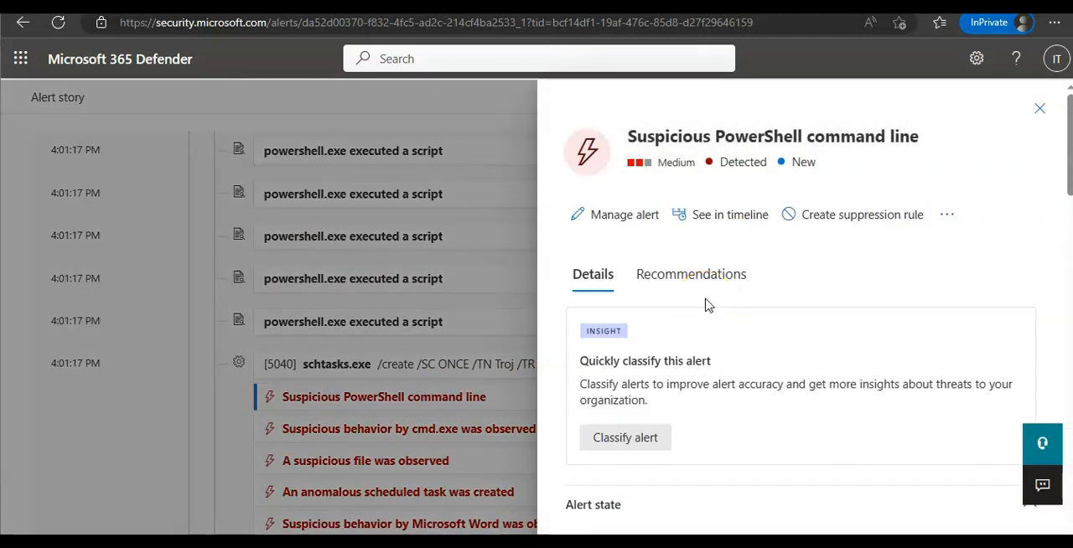
pyautogui.click(729, 214)
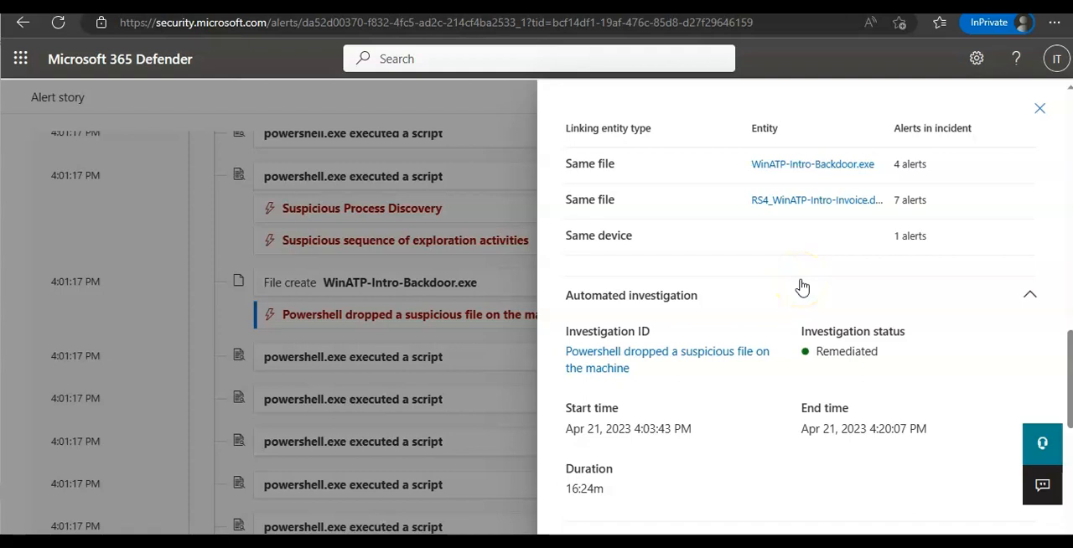
# Scroll the alert details to the Remediated investigation and impacted device testmachine4.
pyautogui.scroll(-3)
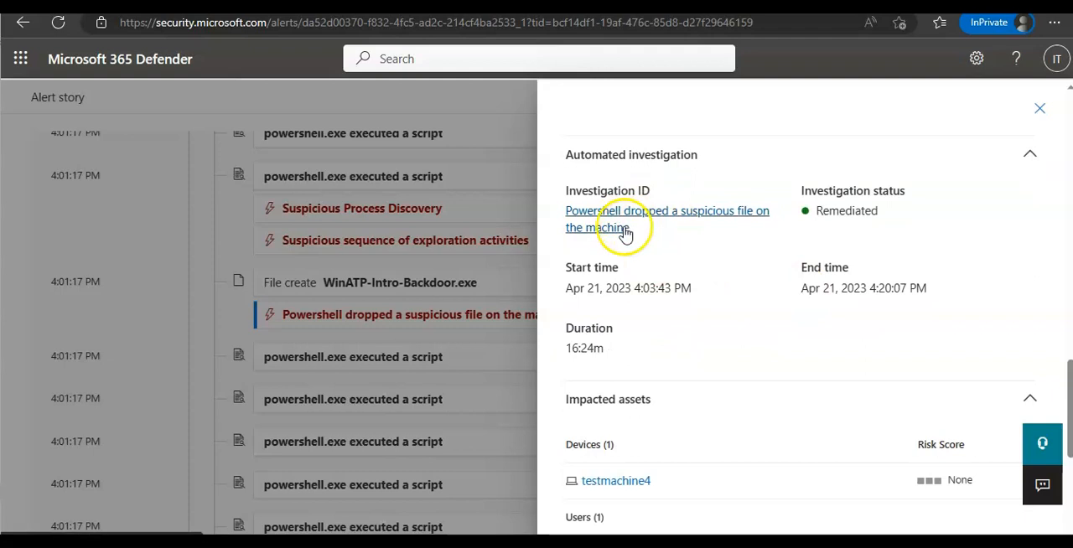
pyautogui.doubleClick(912, 288)
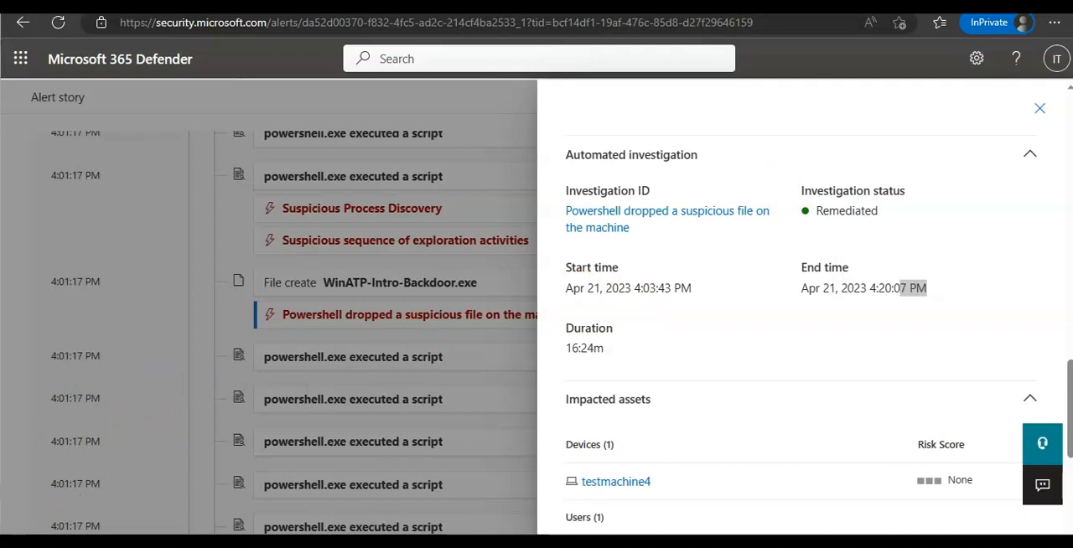
# Open the 'Powershell dropped a suspicious file on the machine' investigation page.
pyautogui.click(668, 219)
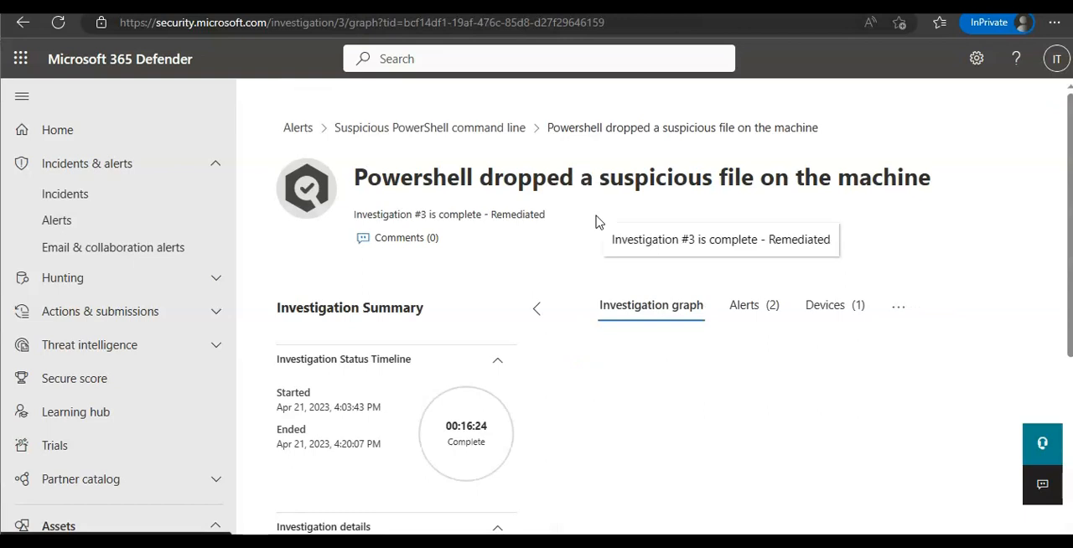
# Scroll to the investigation graph: 3,039 entities analyzed, 5 evidence, 2 remediated.
pyautogui.scroll(-3)
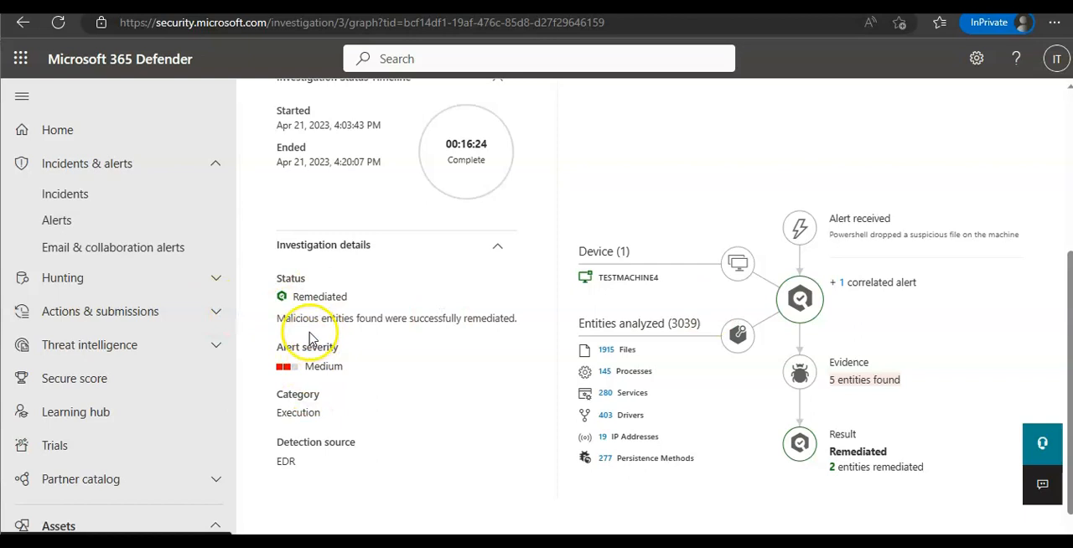
pyautogui.moveTo(629, 360)
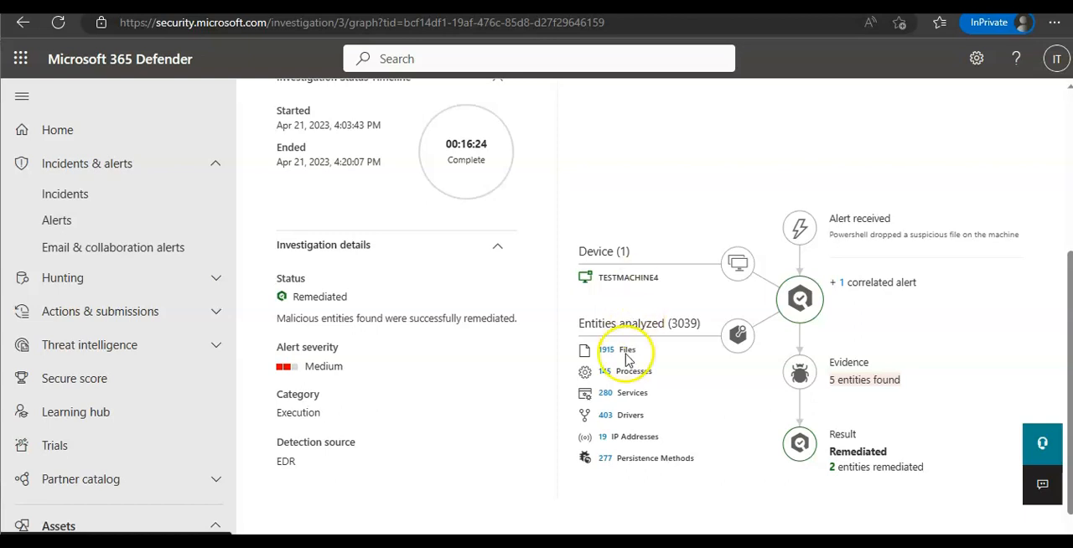
pyautogui.moveTo(677, 475)
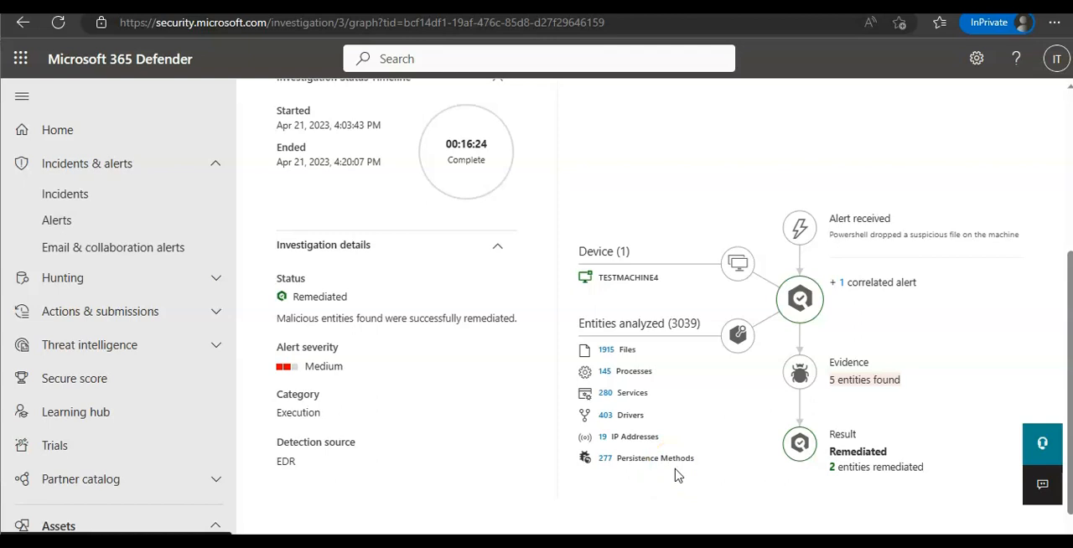
pyautogui.moveTo(859, 387)
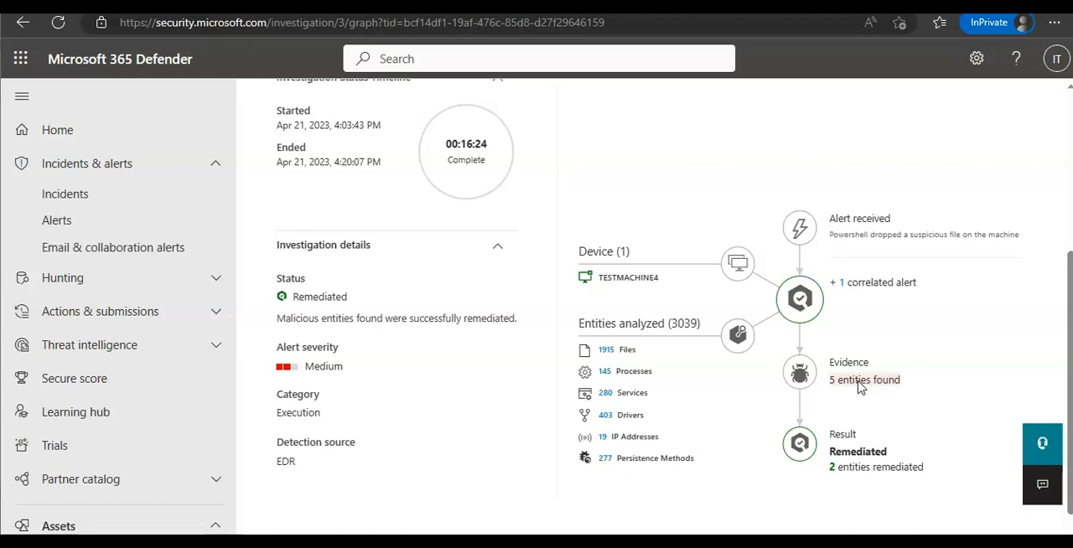
# Show the Alerts (2) tab with the anomalous scheduled task and PowerShell dropped-file alerts.
pyautogui.scroll(3)
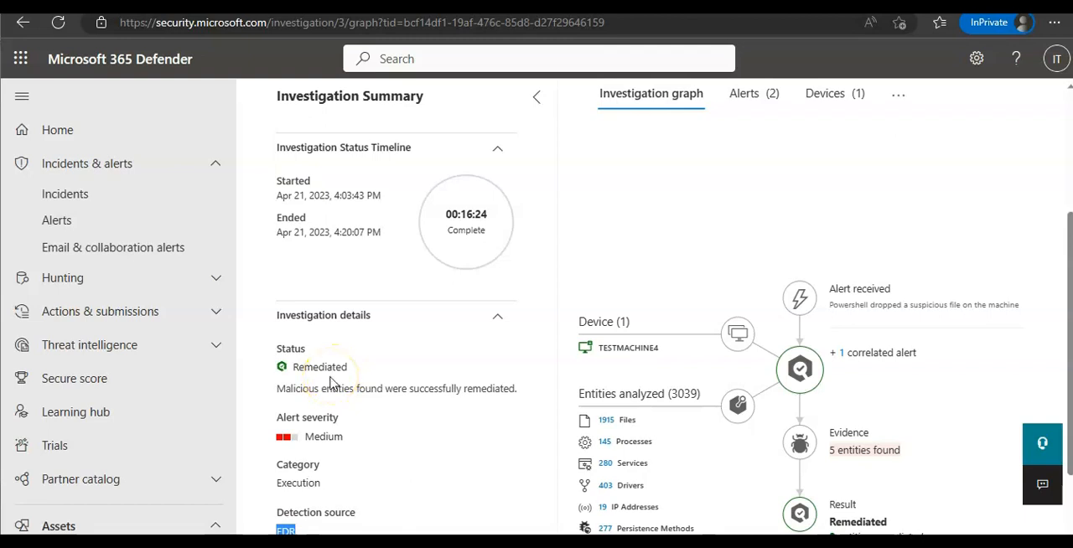
pyautogui.moveTo(599, 288)
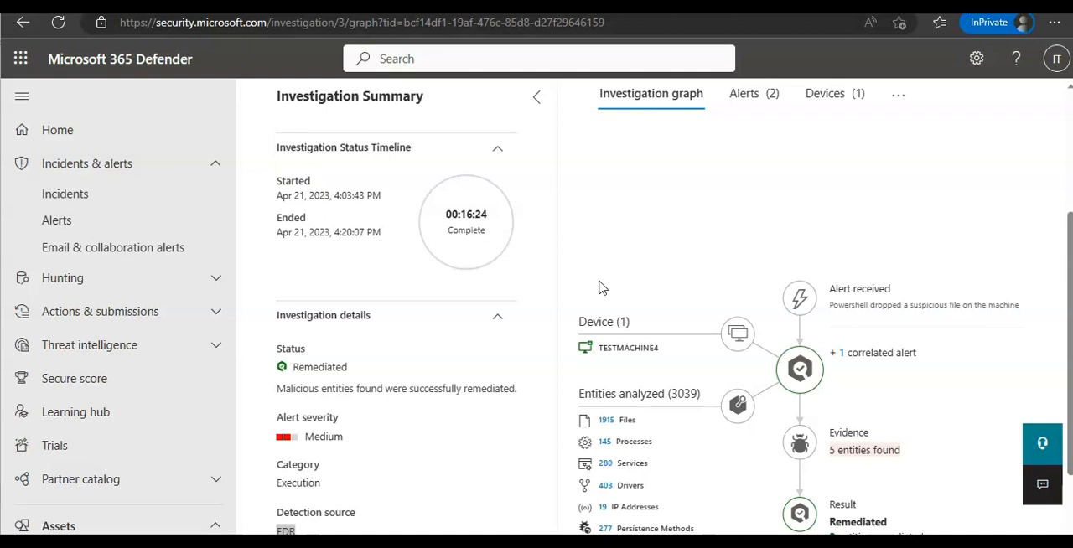
pyautogui.click(744, 93)
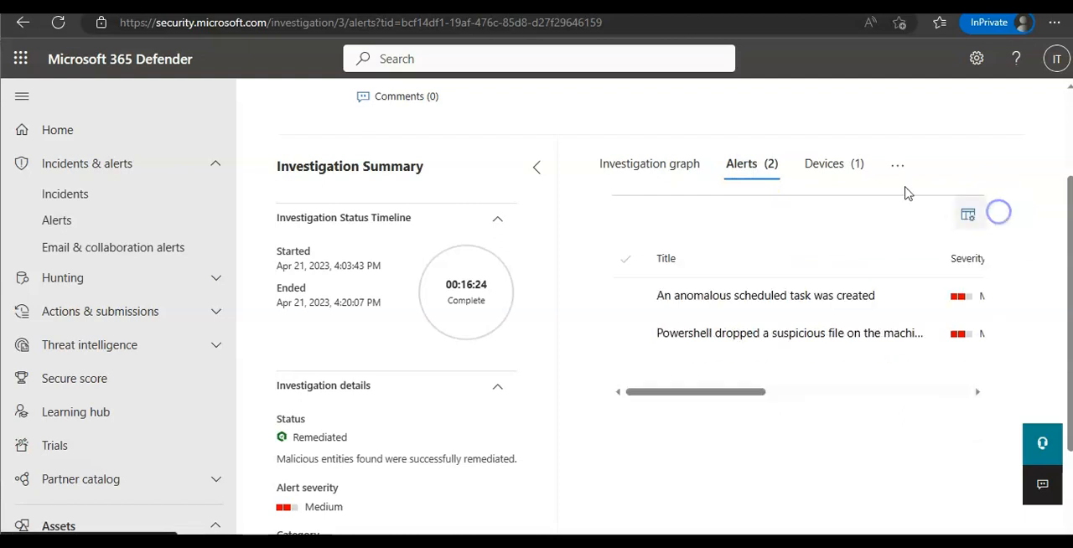
# Review remediated verdicts on the Evidence tab, then the Entities summary of 3,039 entities.
pyautogui.click(824, 163)
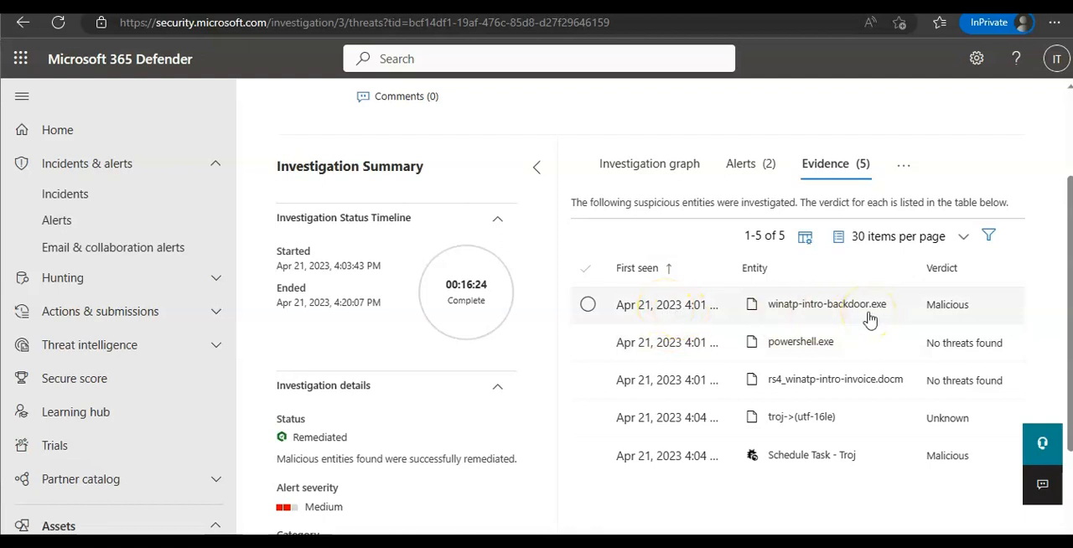
pyautogui.click(650, 163)
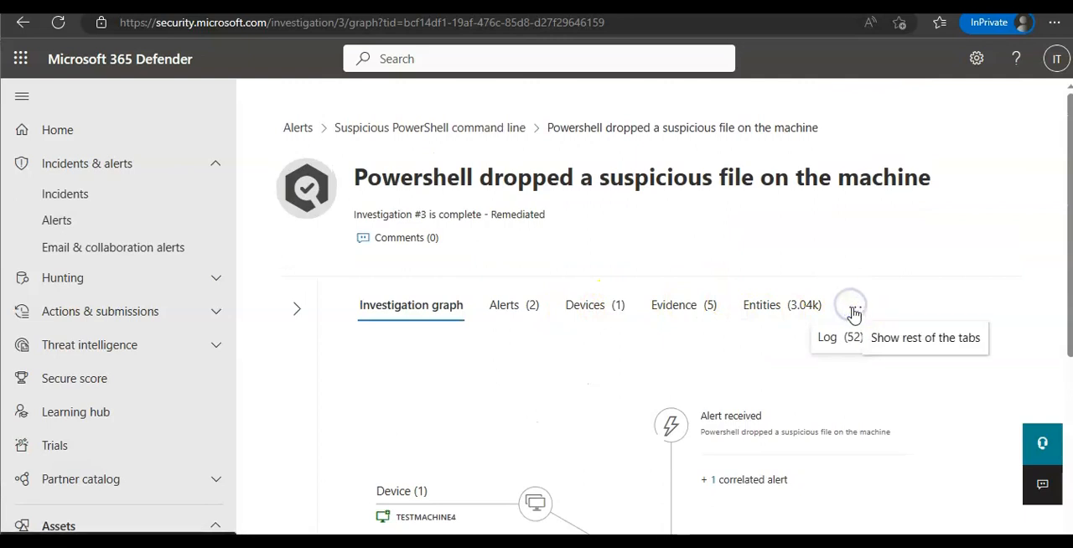
pyautogui.moveTo(683, 304)
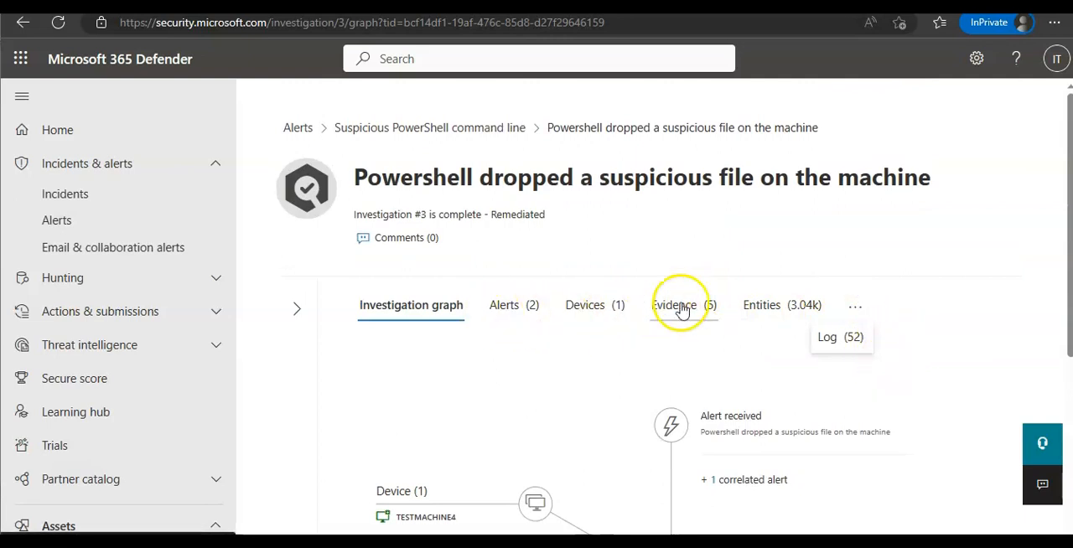
pyautogui.click(674, 305)
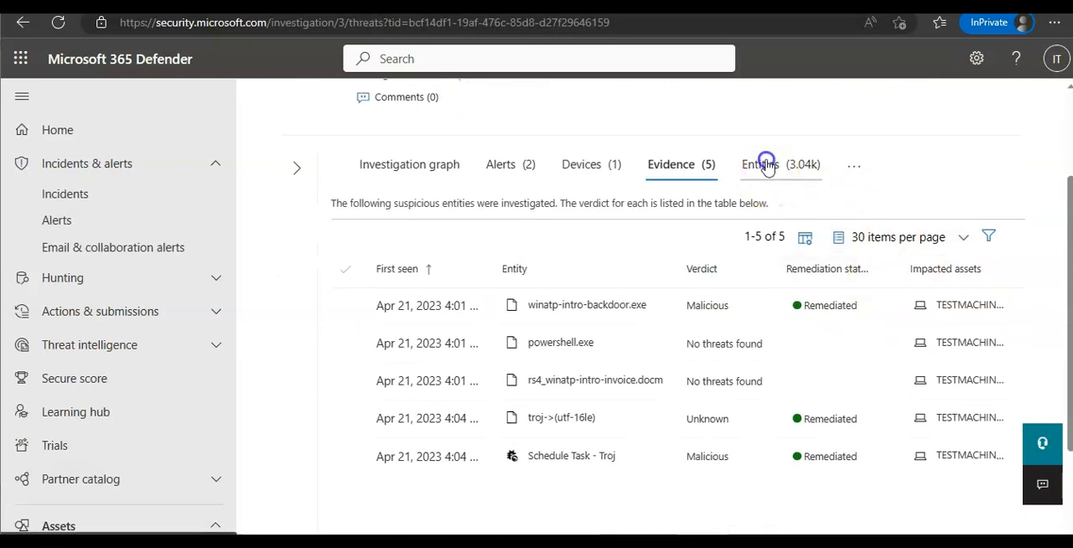
pyautogui.click(758, 165)
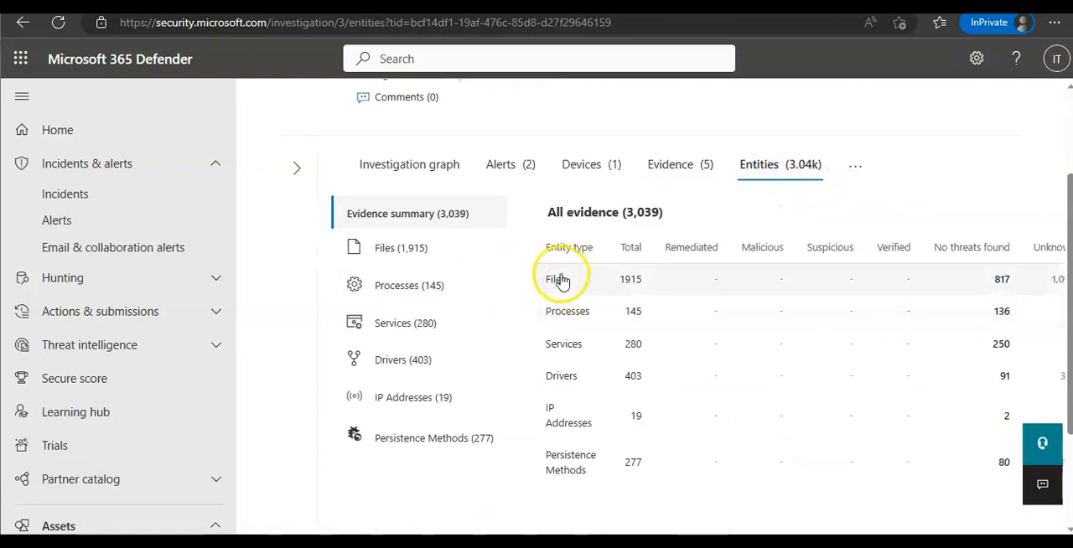
# Open the investigated files list for the PowerShell dropped-file alert and confirm it is resolved.
pyautogui.click(500, 164)
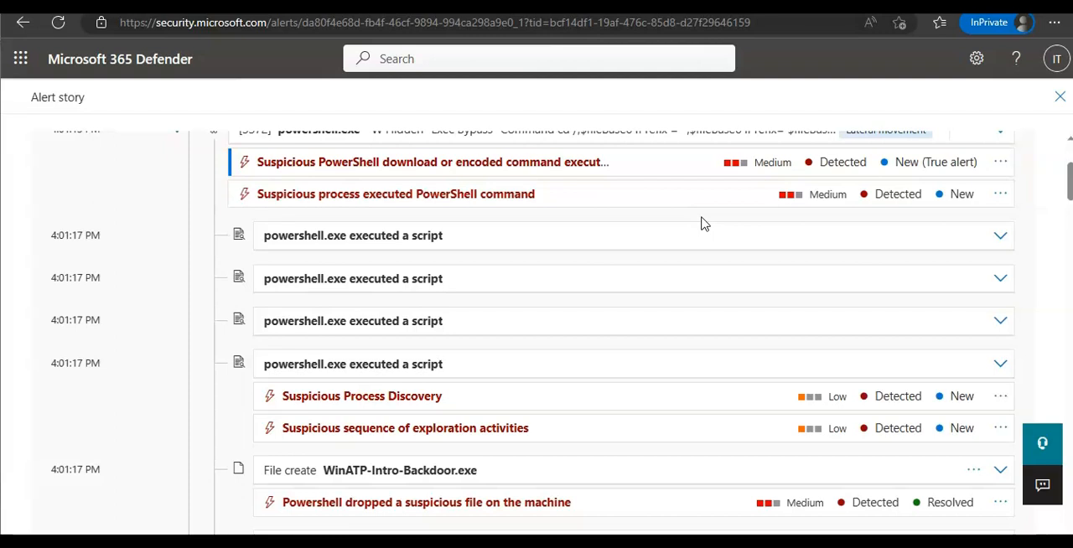
# Go to the Reports page listing the General and Endpoints security reports.
pyautogui.click(62, 305)
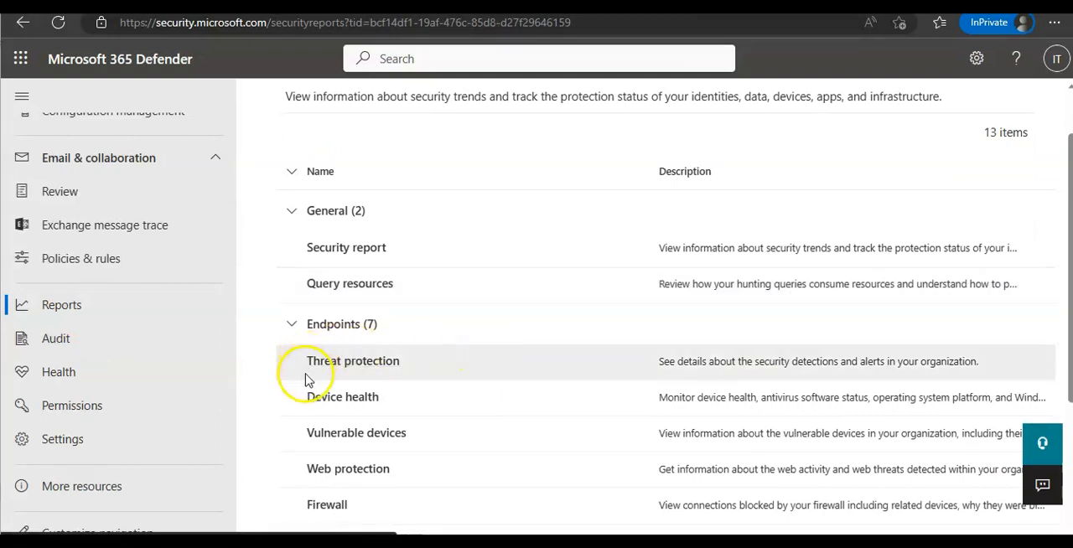
# Scroll the Threat protection report's alert trends, status and unresolved severity (two medium, two low).
pyautogui.click(353, 361)
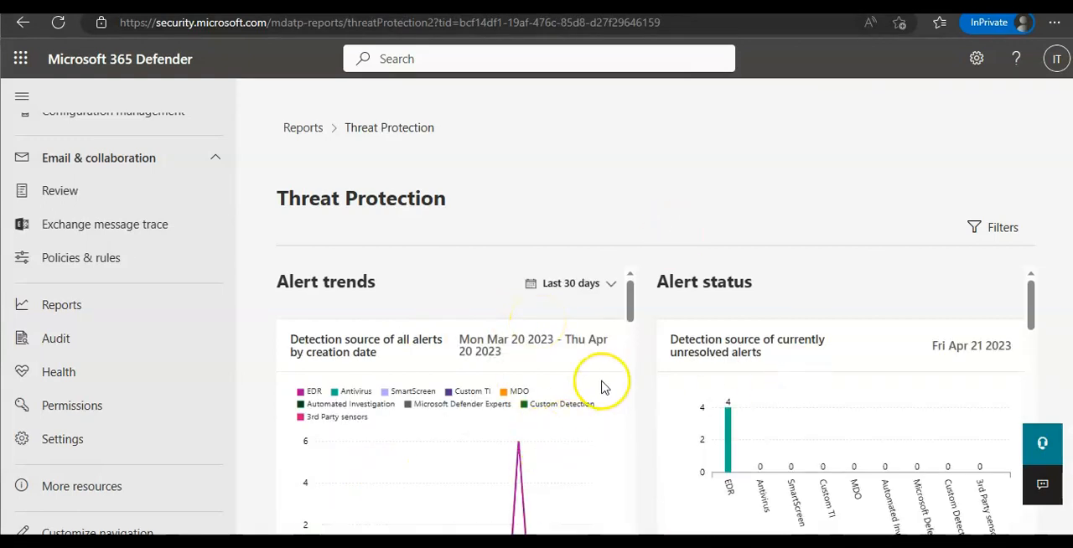
pyautogui.scroll(-3)
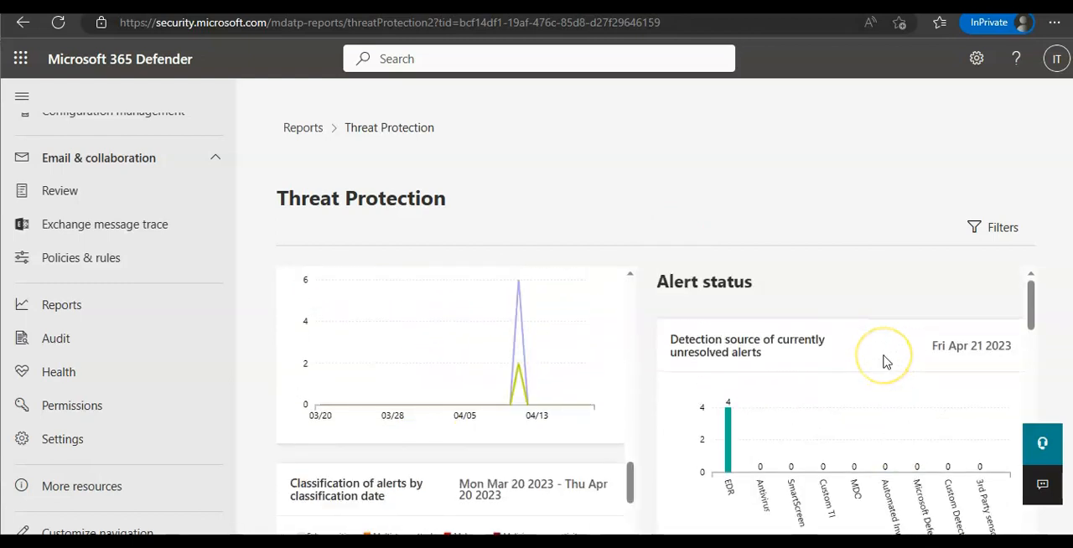
pyautogui.moveTo(517, 285)
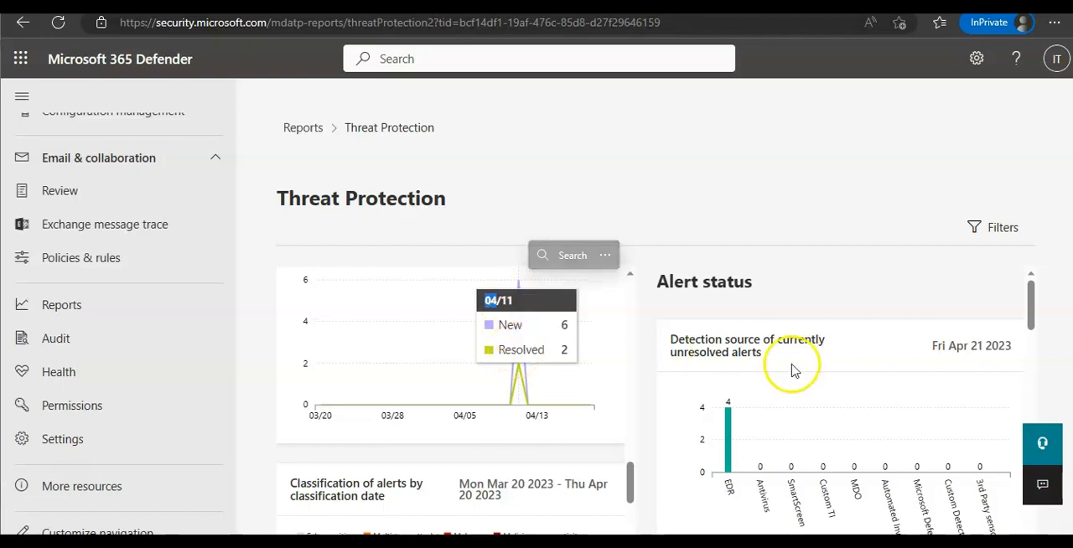
pyautogui.scroll(-3)
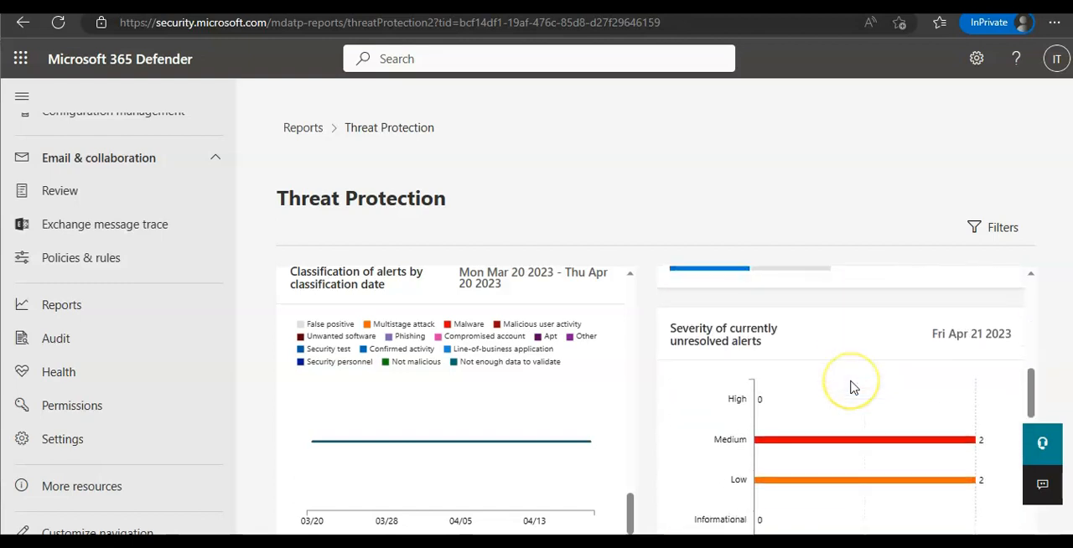